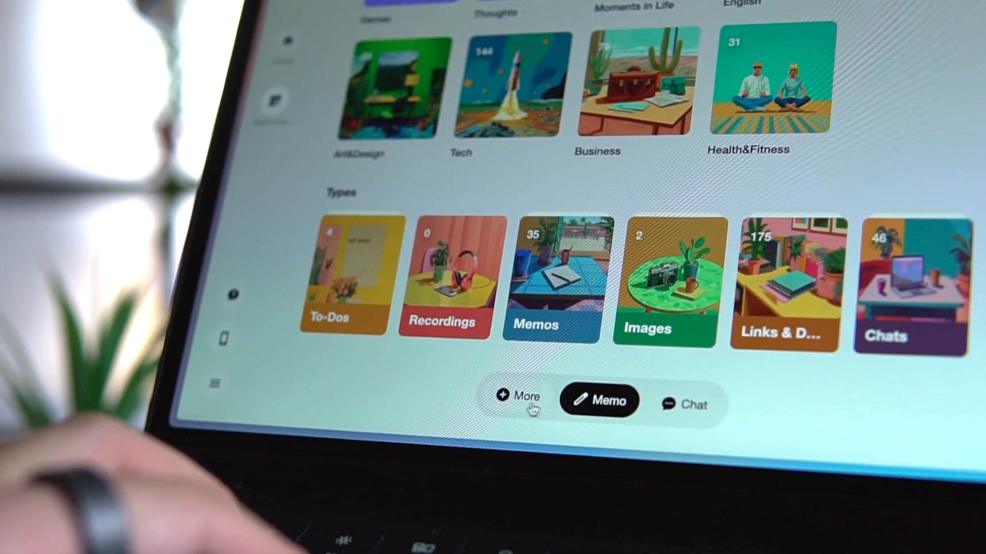
Step: Start a new text memo about copying to become original, filed under Thoughts · Self Growth
click(516, 397)
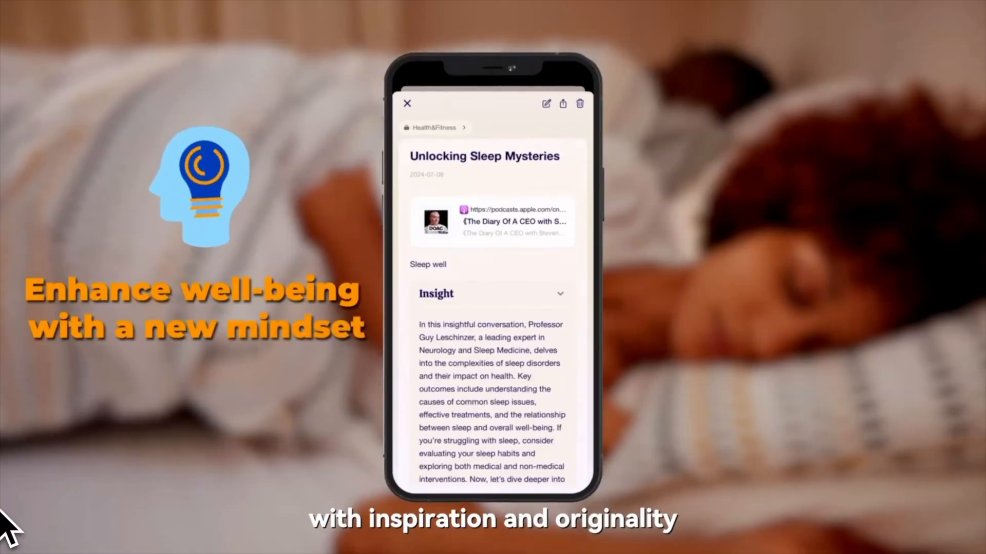
scroll(down, 3)
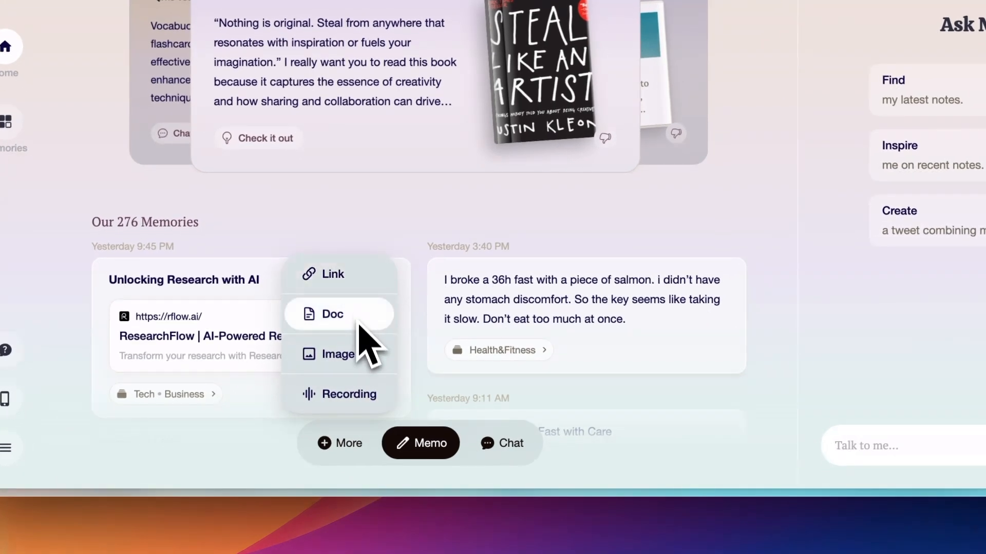
mouse_move(361, 453)
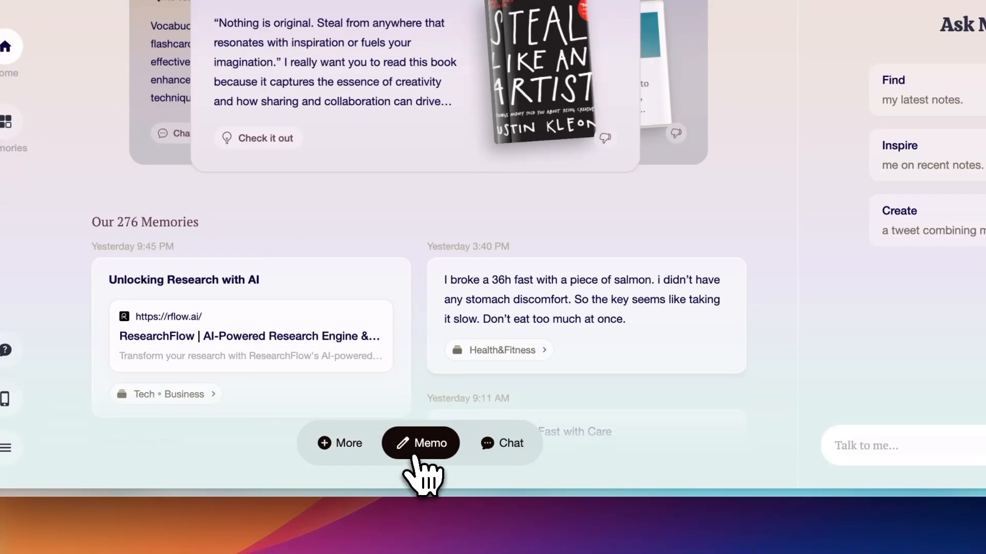
click(421, 443)
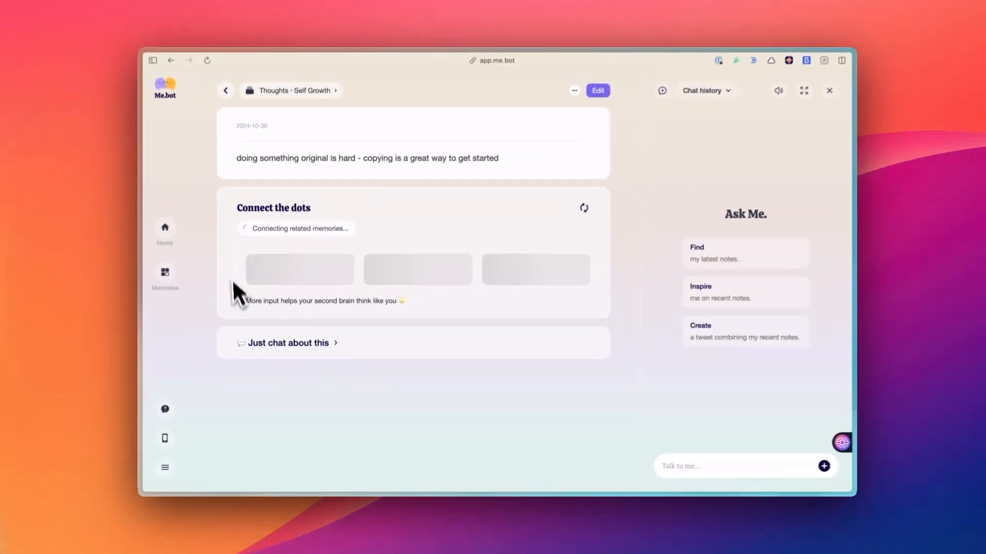